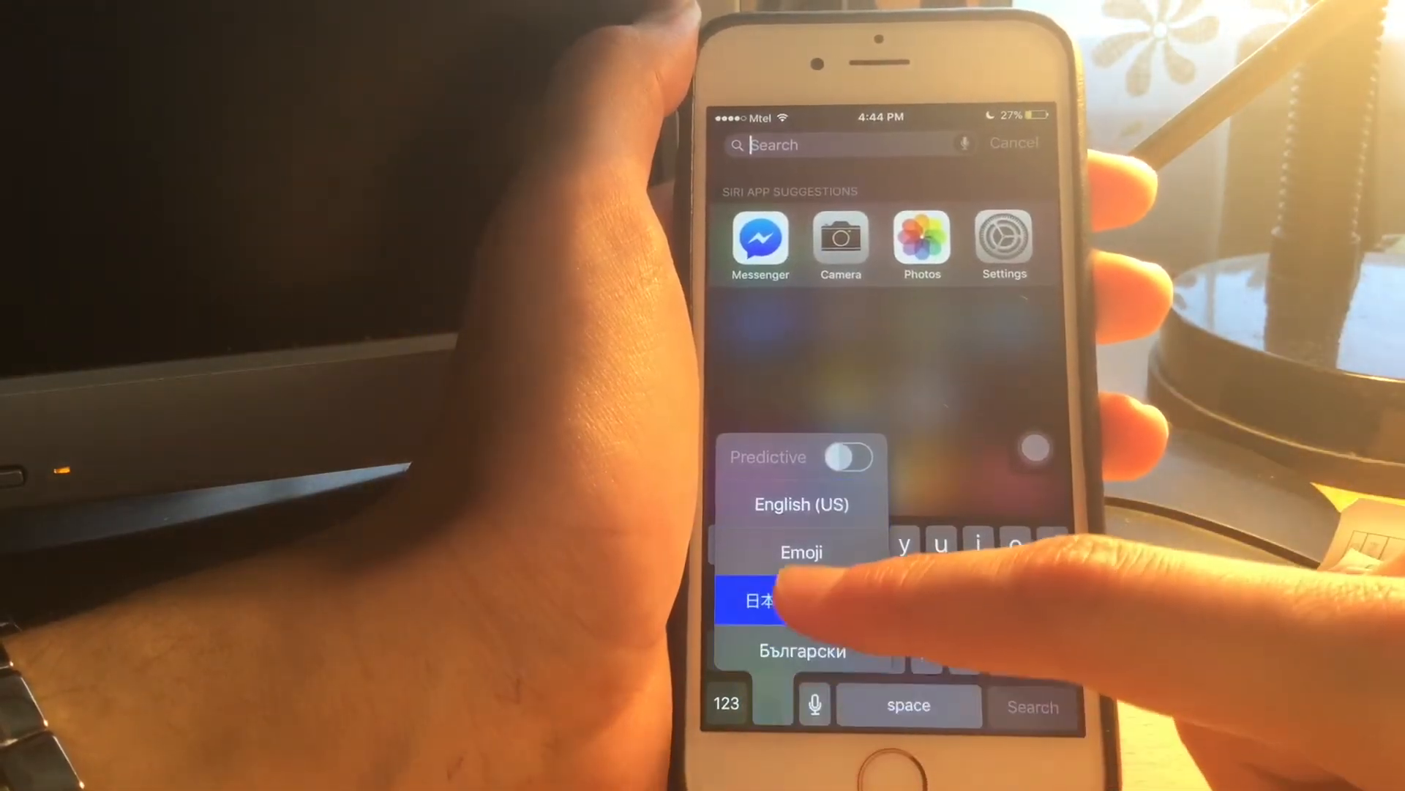
# Search Spotlight with a smiley emoji so the emoji-filled note appears in results.
pyautogui.click(801, 552)
pyautogui.write('😀')
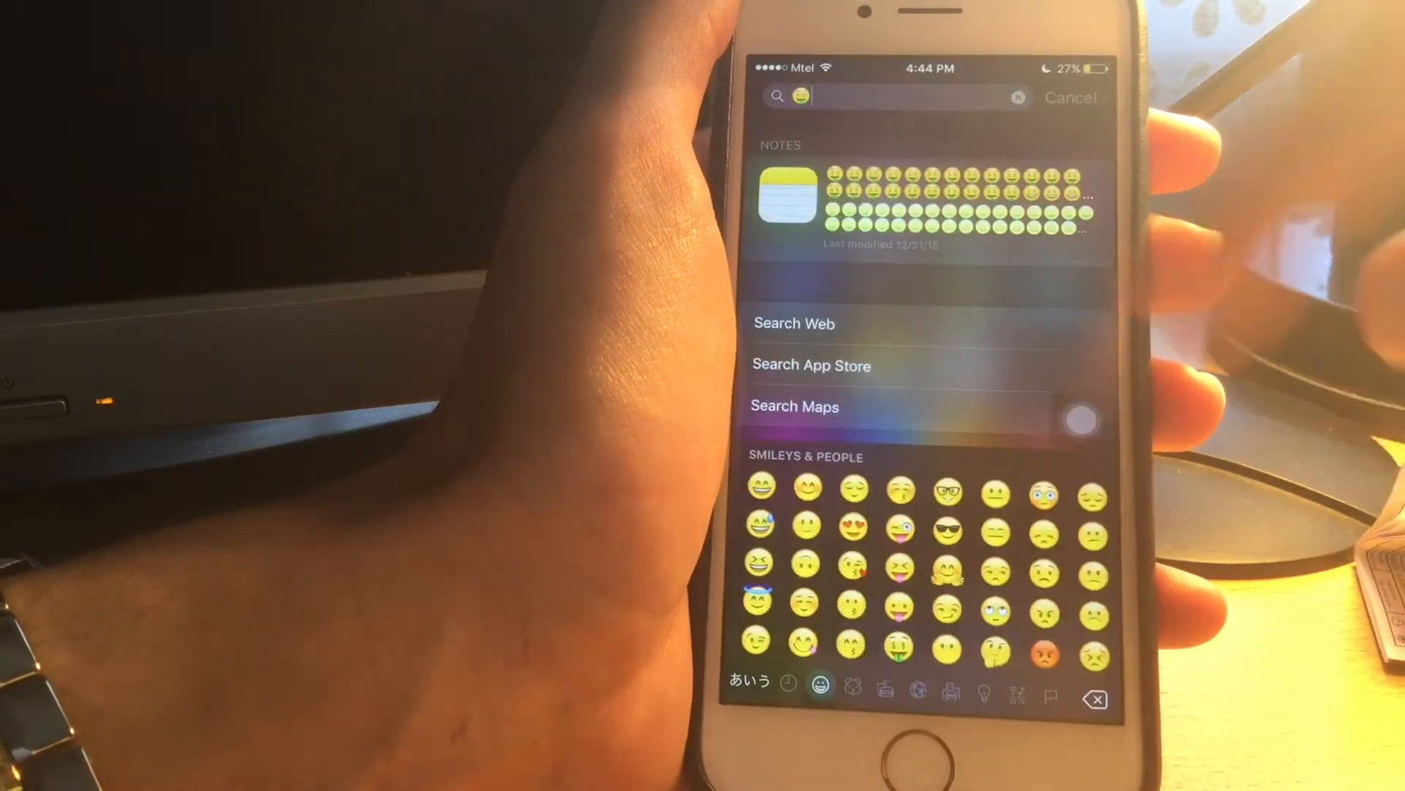
pyautogui.click(1019, 97)
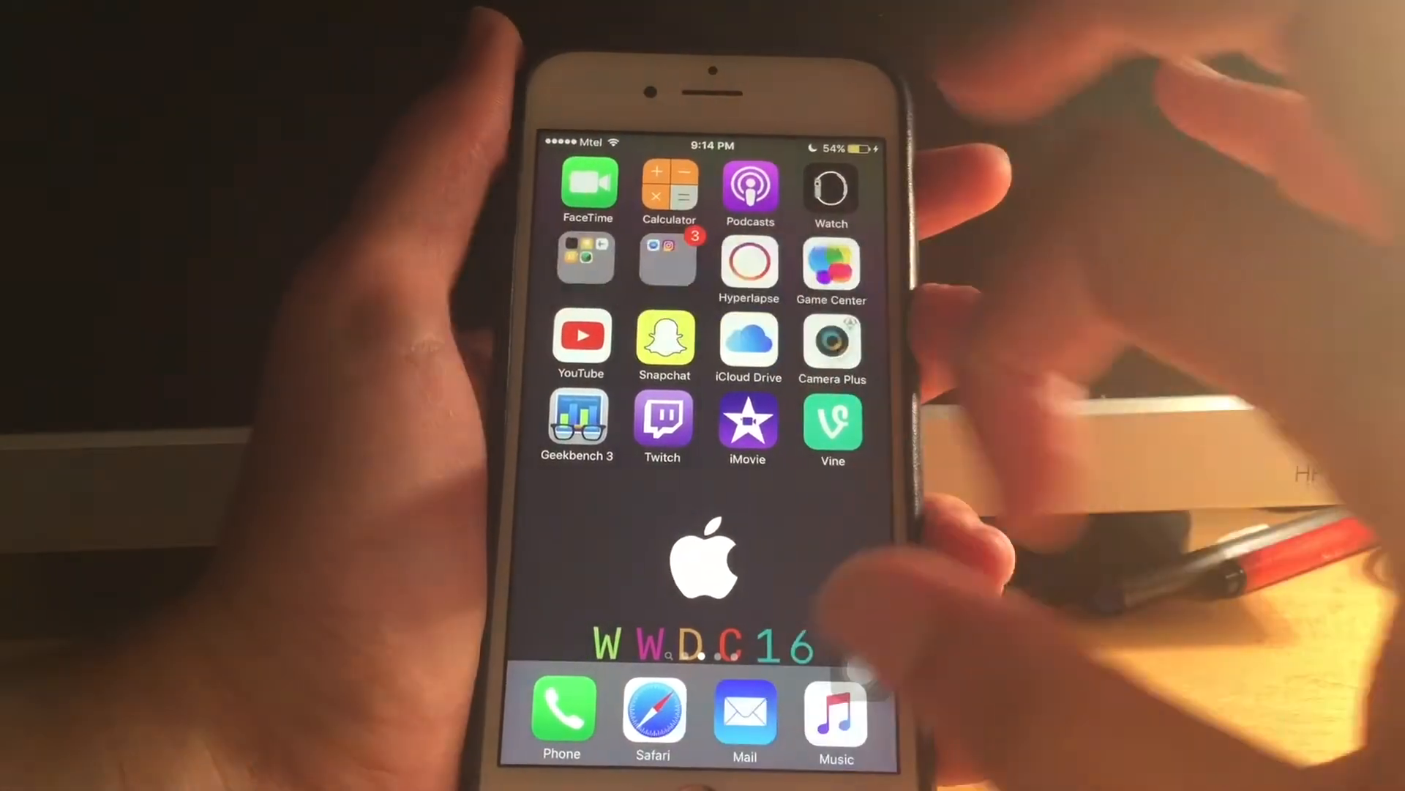
# Clear the Rotate & Flip / POTO folder's name and replace it with a single unreadable character.
pyautogui.hscroll(-3)
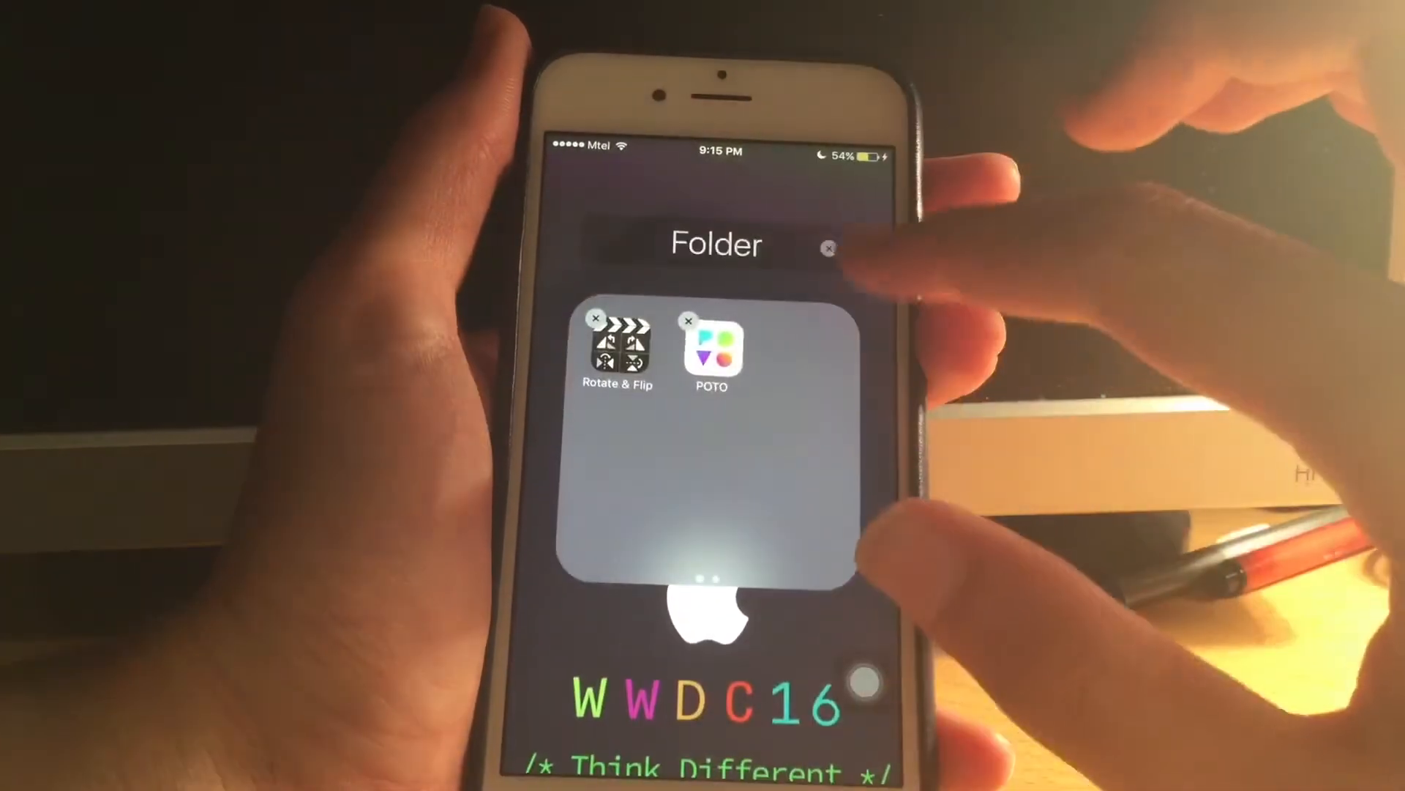
pyautogui.click(715, 244)
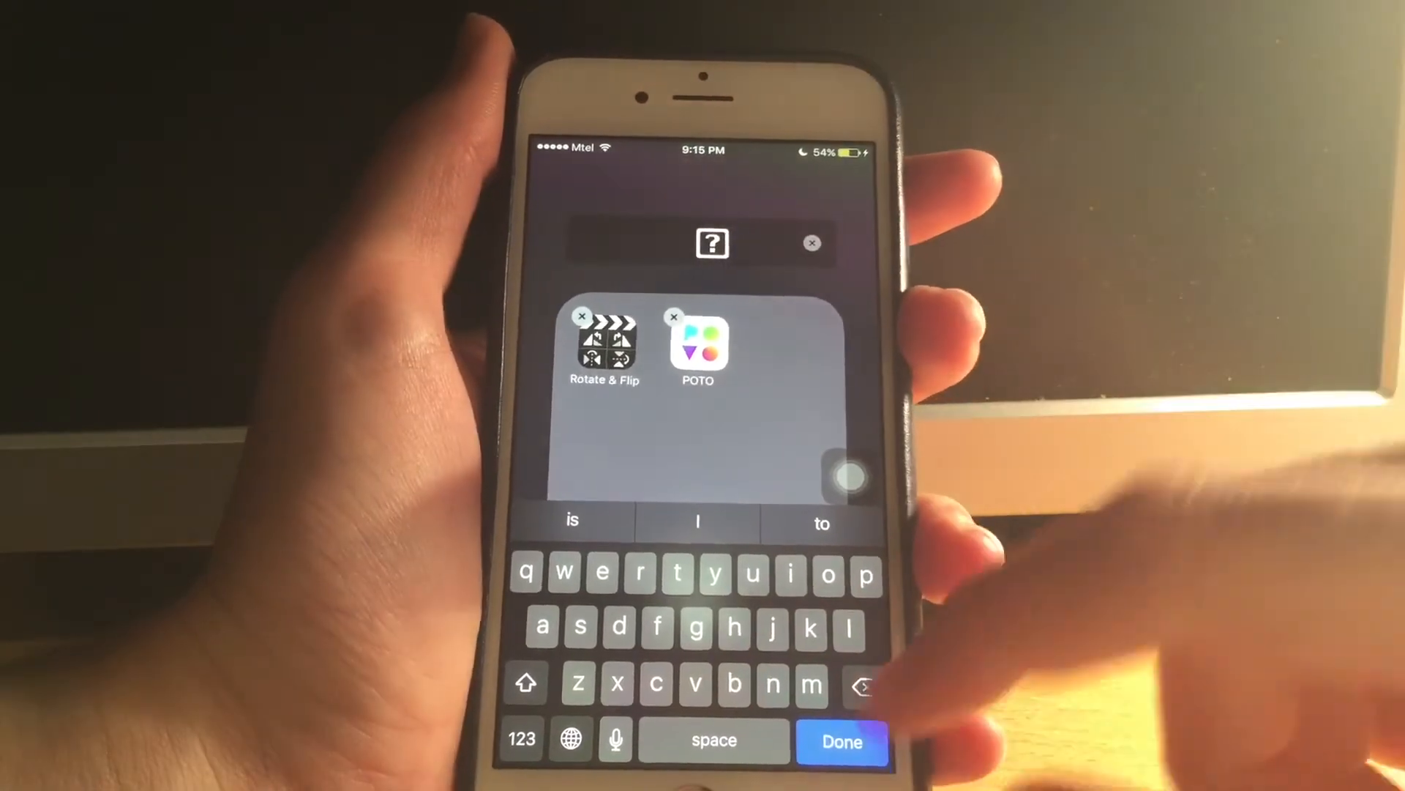
pyautogui.click(840, 740)
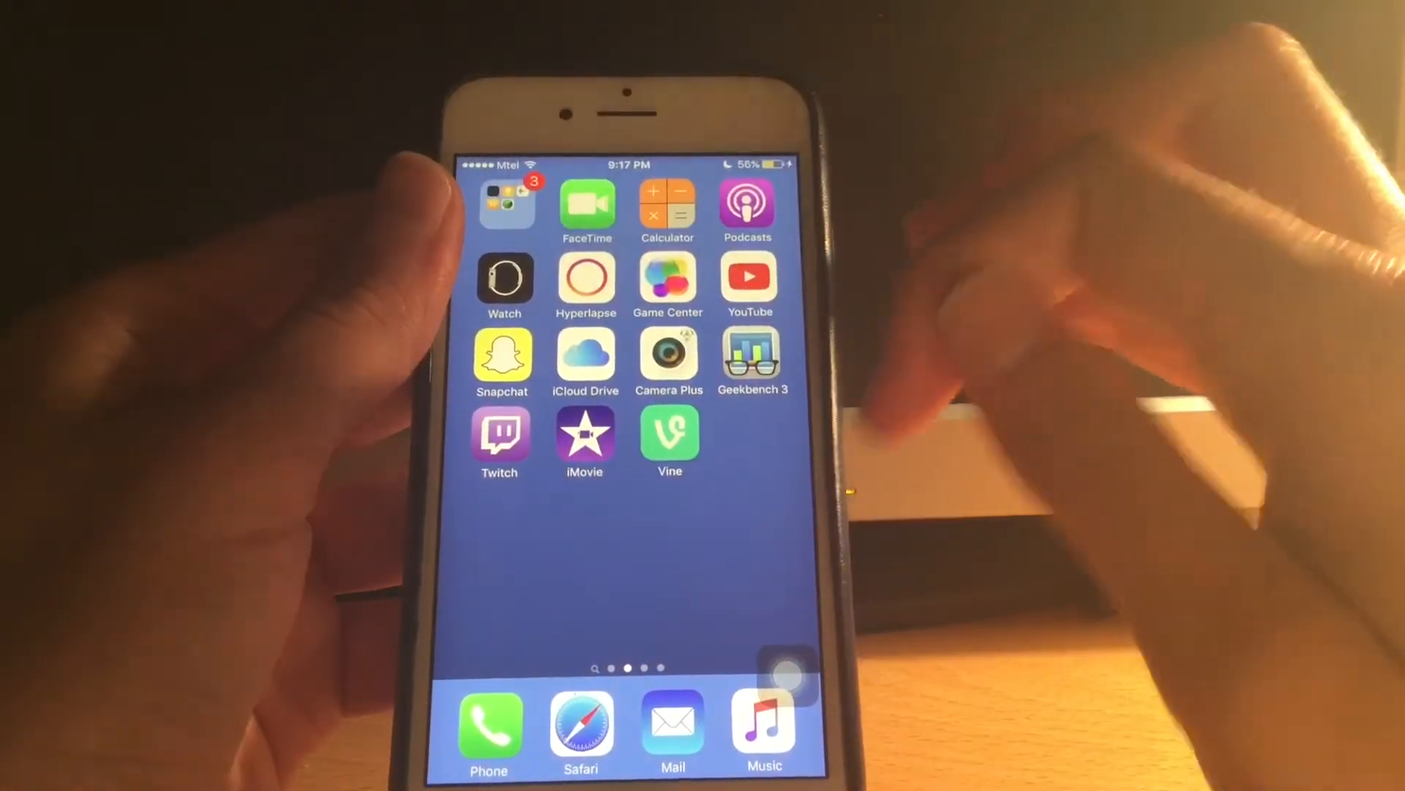
# Drop the three-notification folder into the first slot ahead of FaceTime.
pyautogui.click(505, 207)
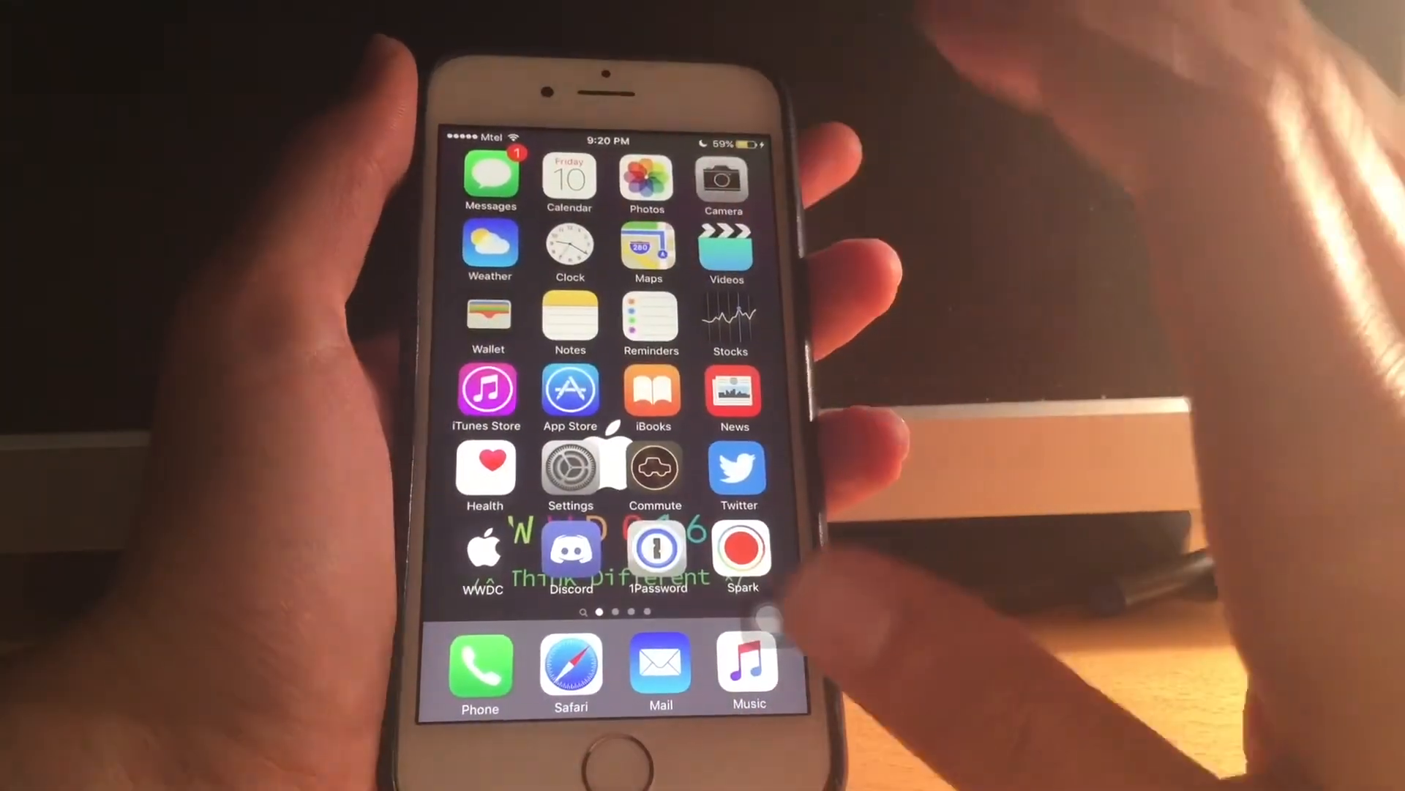
# Pick up the Tips app and move it off the first page of apps.
pyautogui.hscroll(-3)
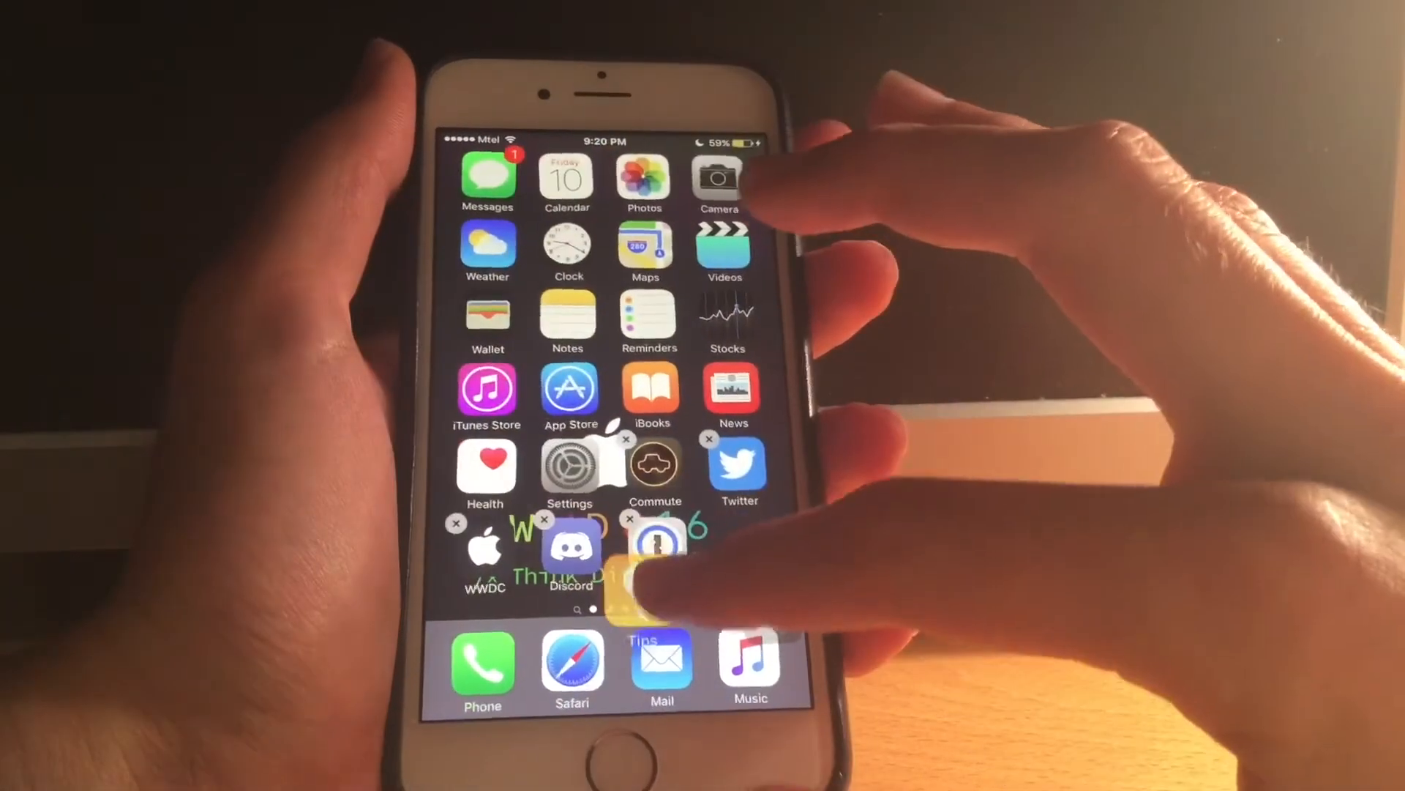
pyautogui.click(661, 546)
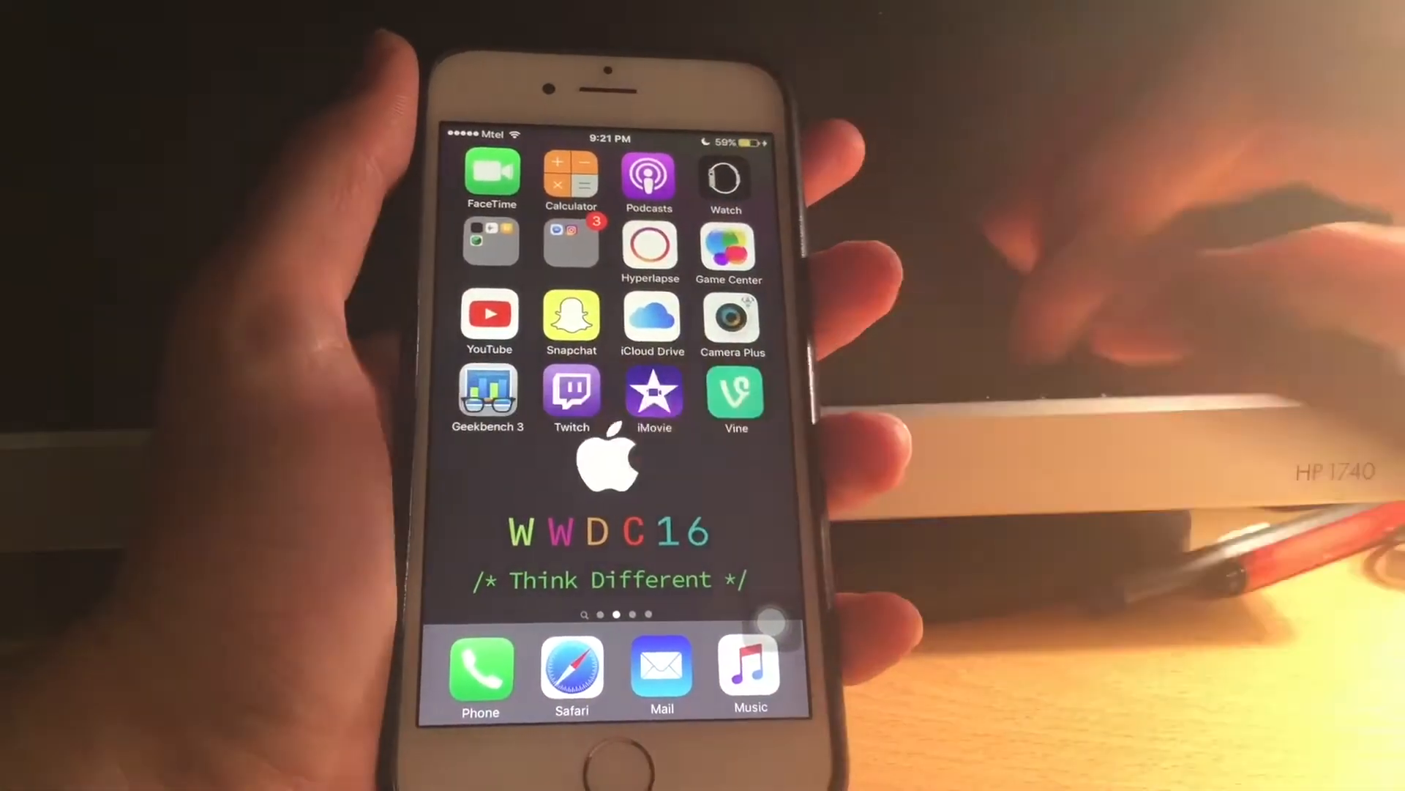
pyautogui.hscroll(-3)
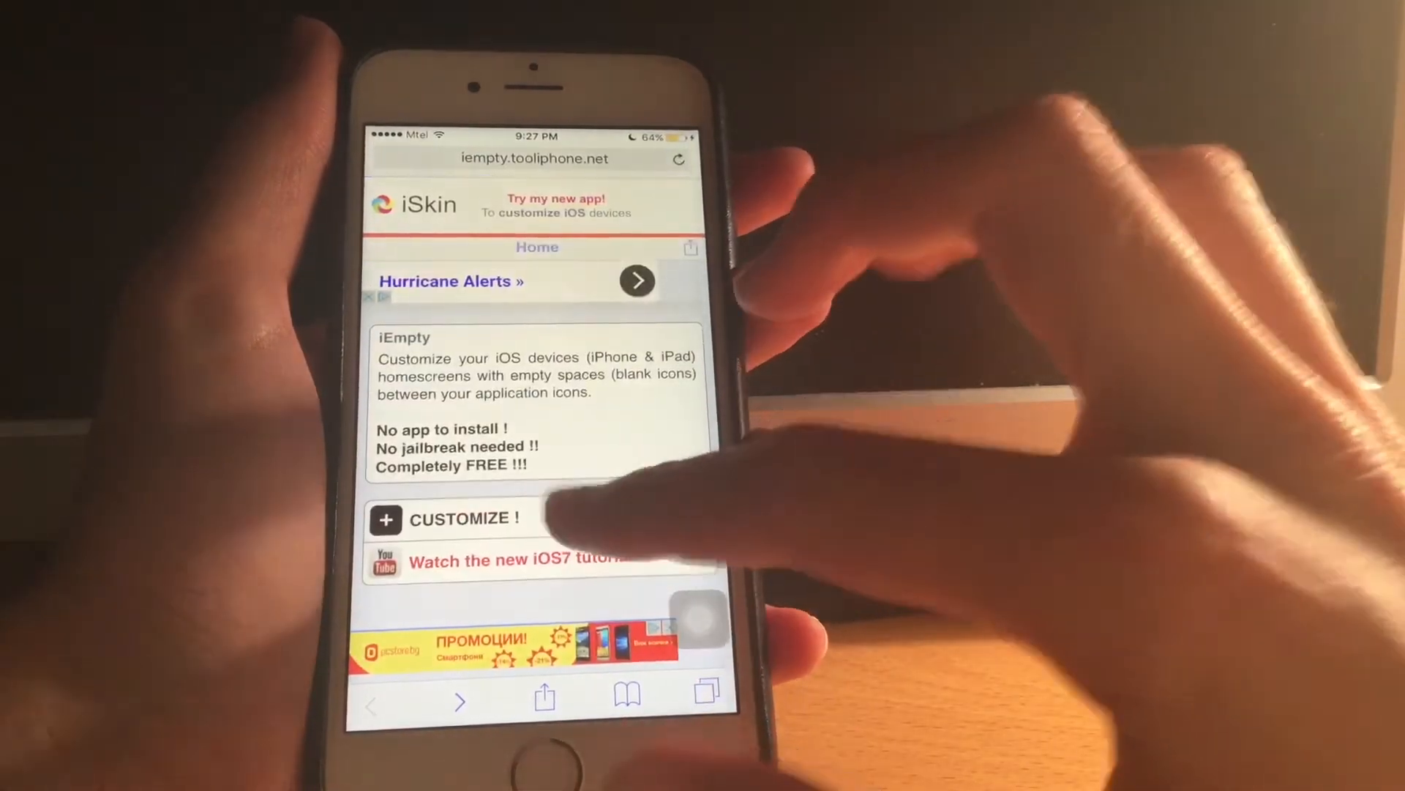
# On iEmpty, choose the empty home-screen slot for a transparent spacer icon.
pyautogui.click(464, 518)
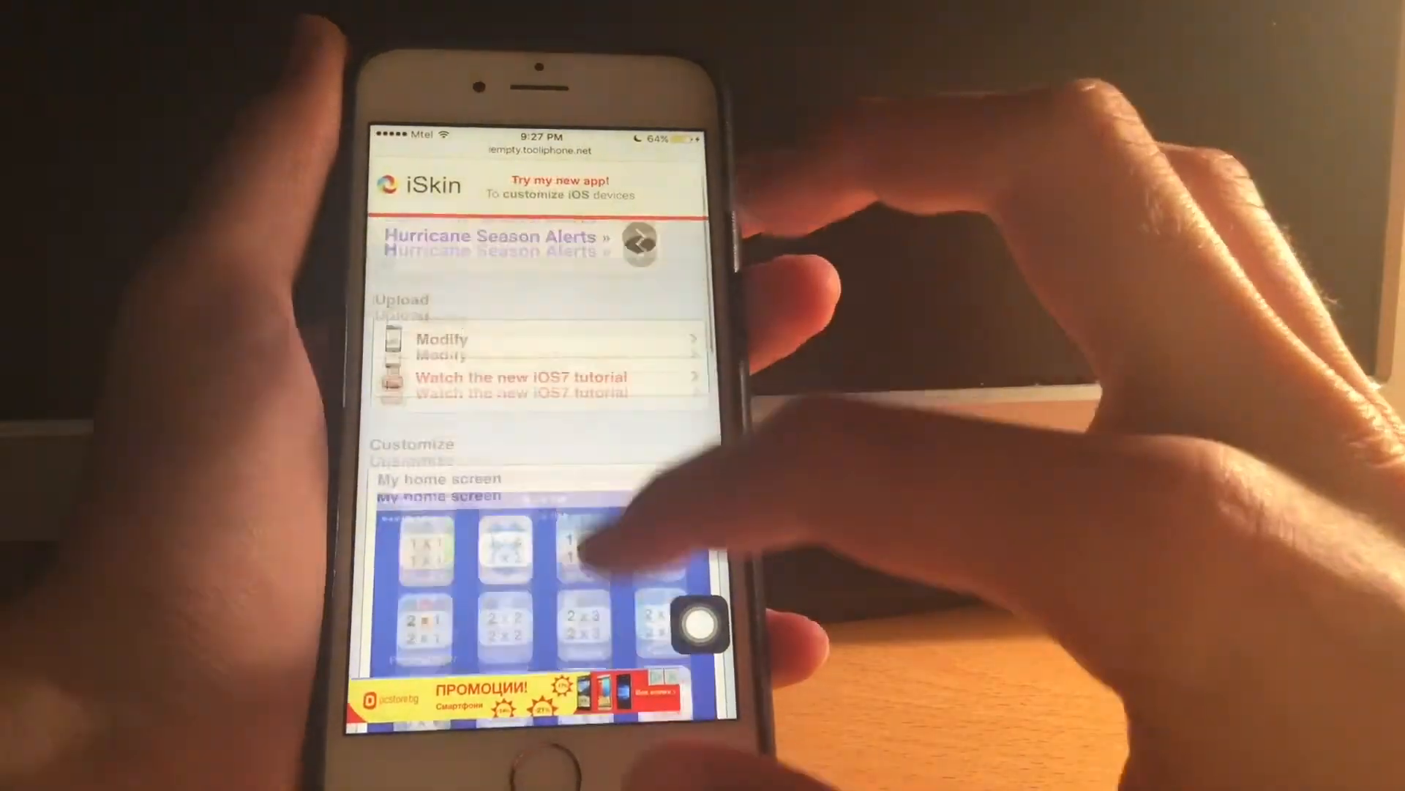
pyautogui.scroll(-3)
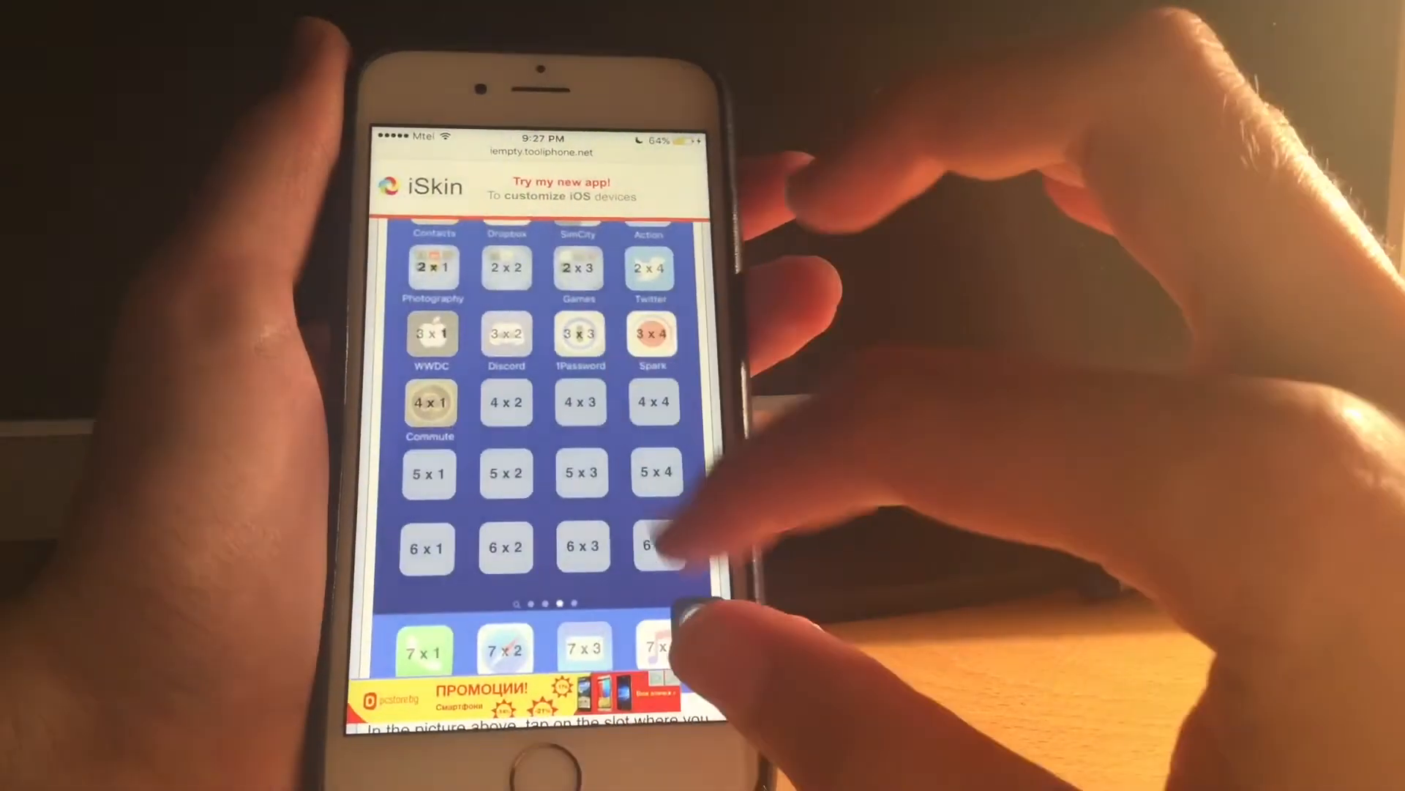
pyautogui.scroll(-3)
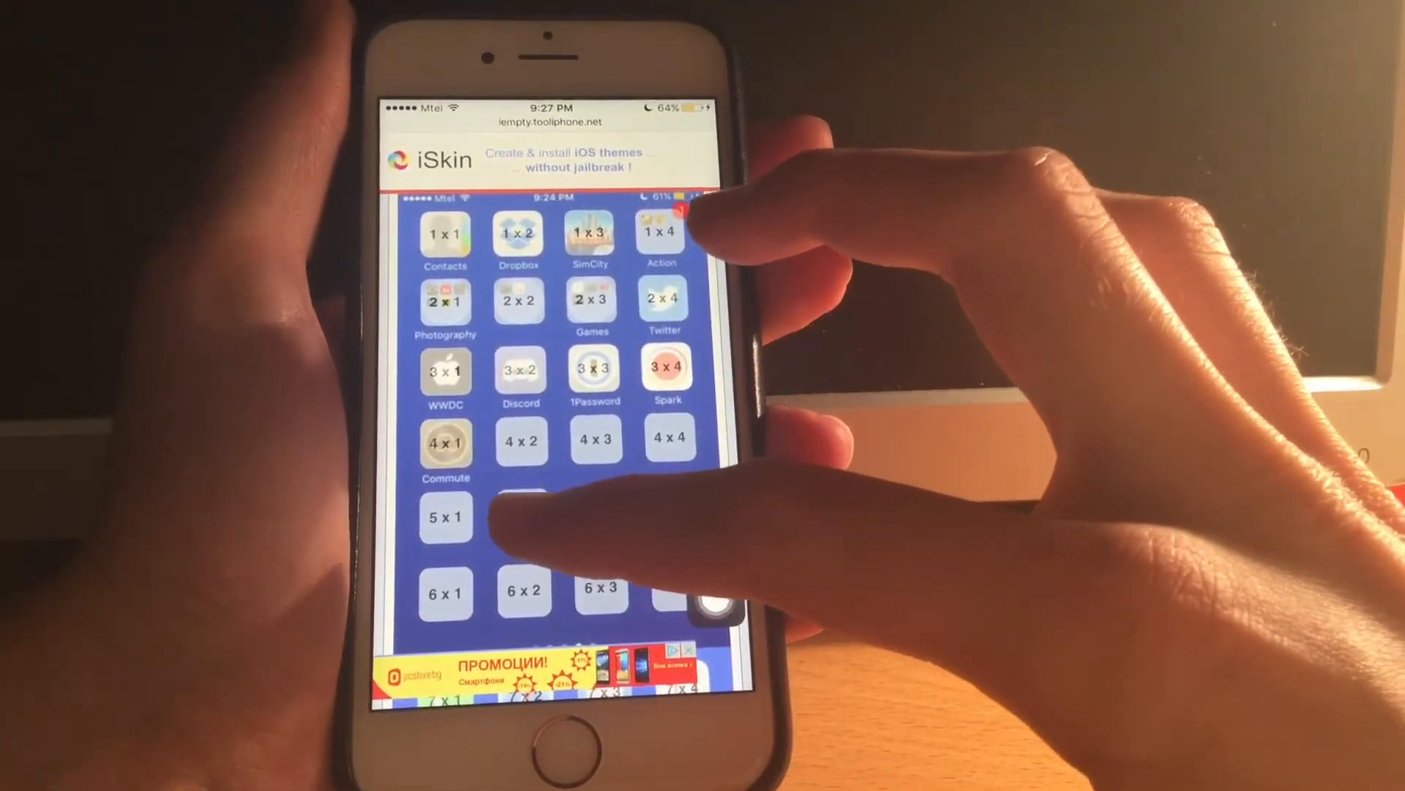
pyautogui.click(521, 524)
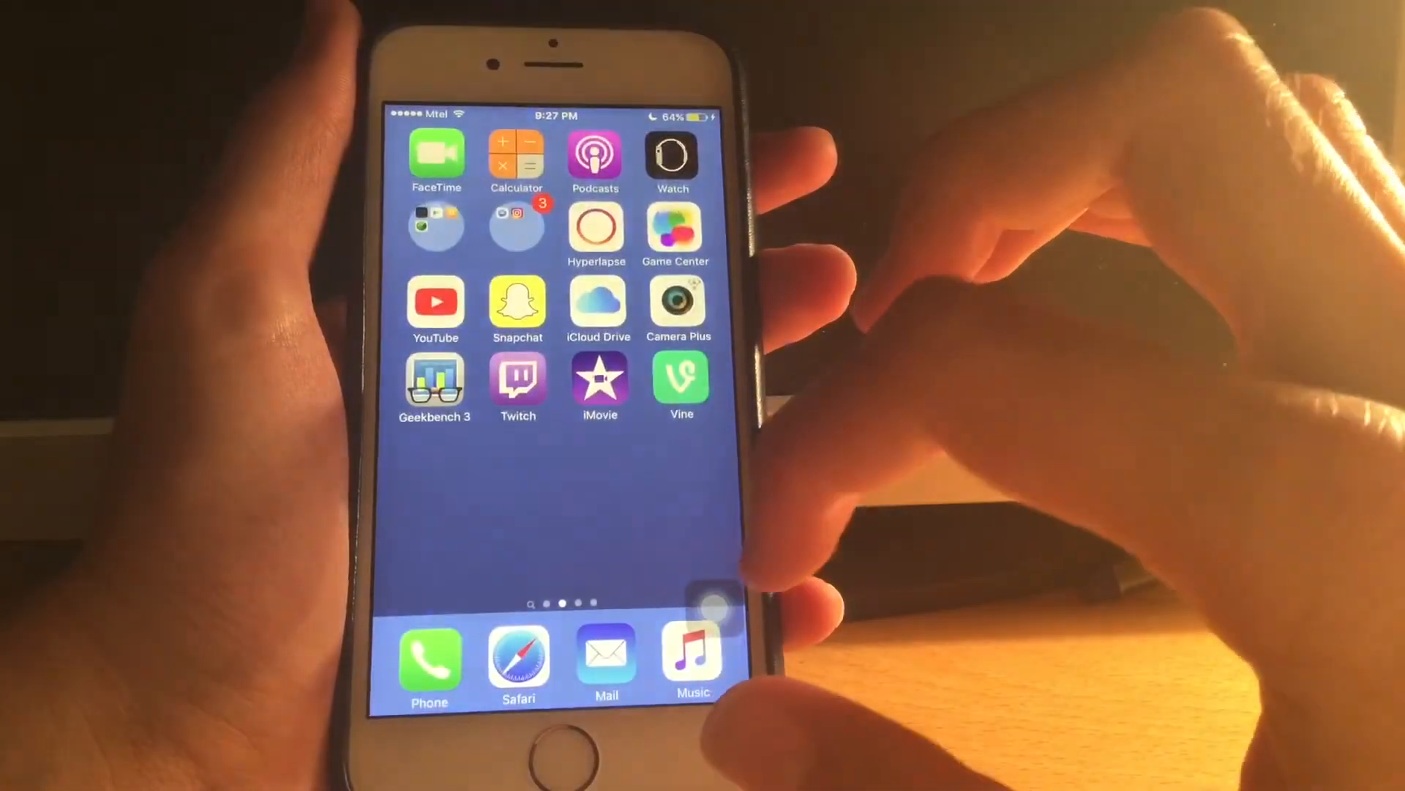
# Swipe across home screen pages to the one holding Settings.
pyautogui.hscroll(-3)
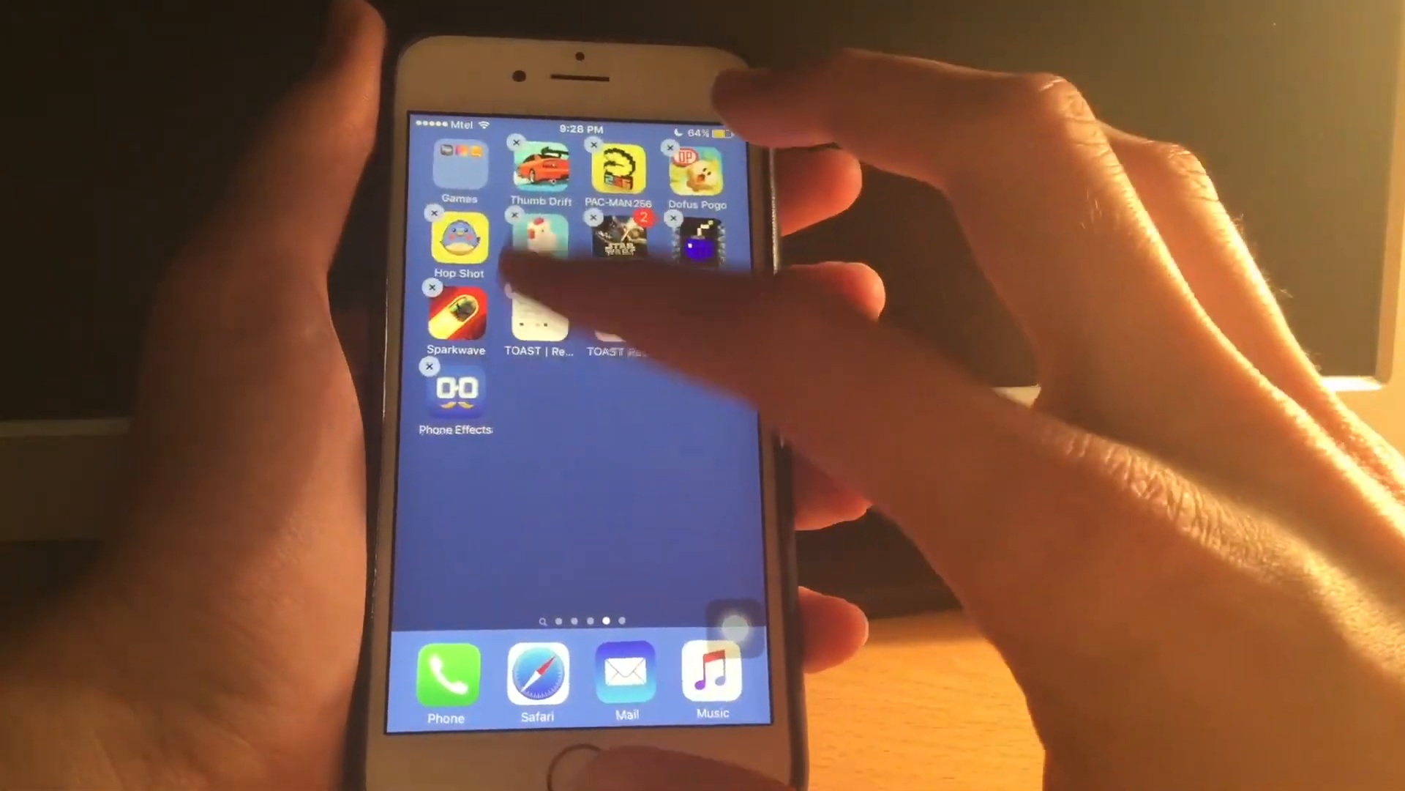
pyautogui.hscroll(-3)
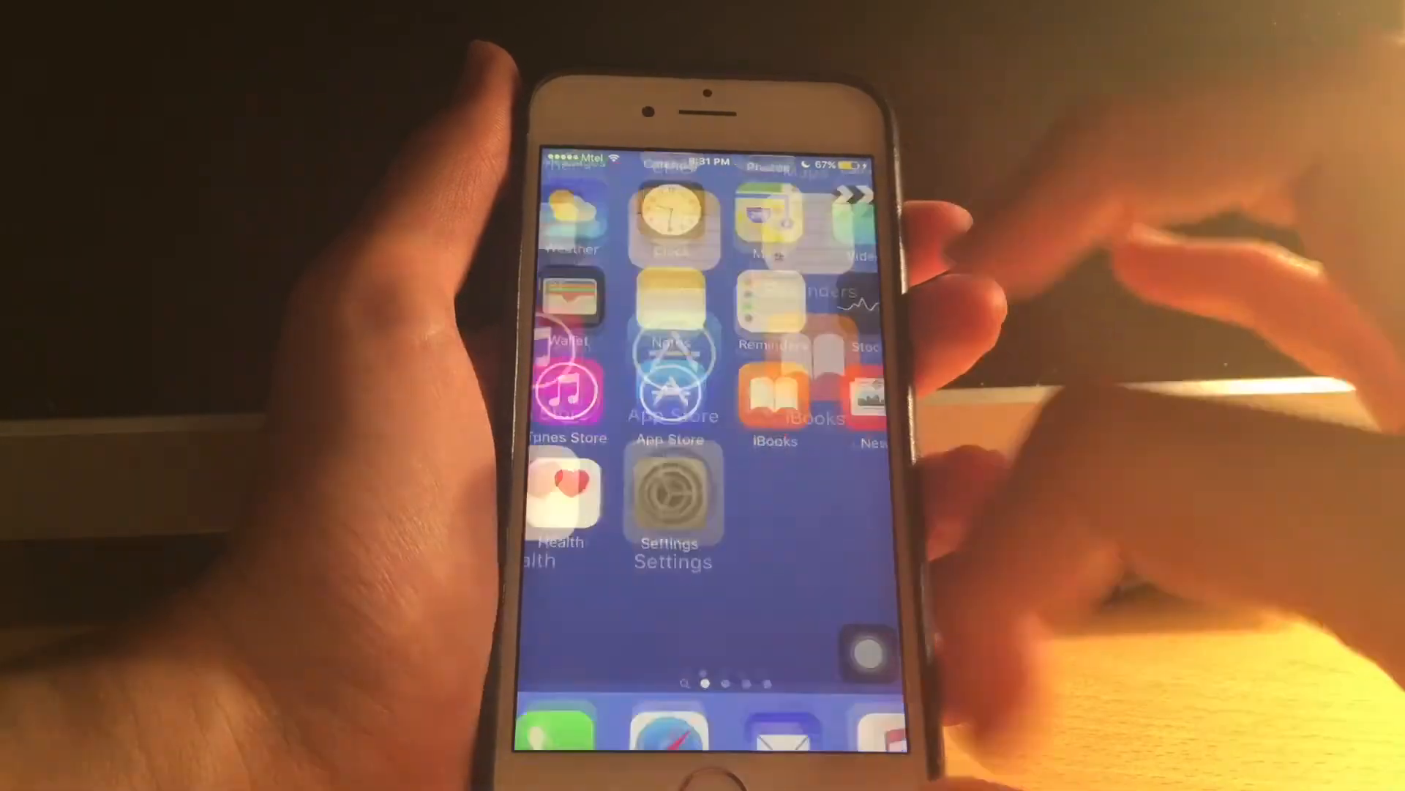
# From Settings, back out of Software Update and go to the General page.
pyautogui.click(672, 497)
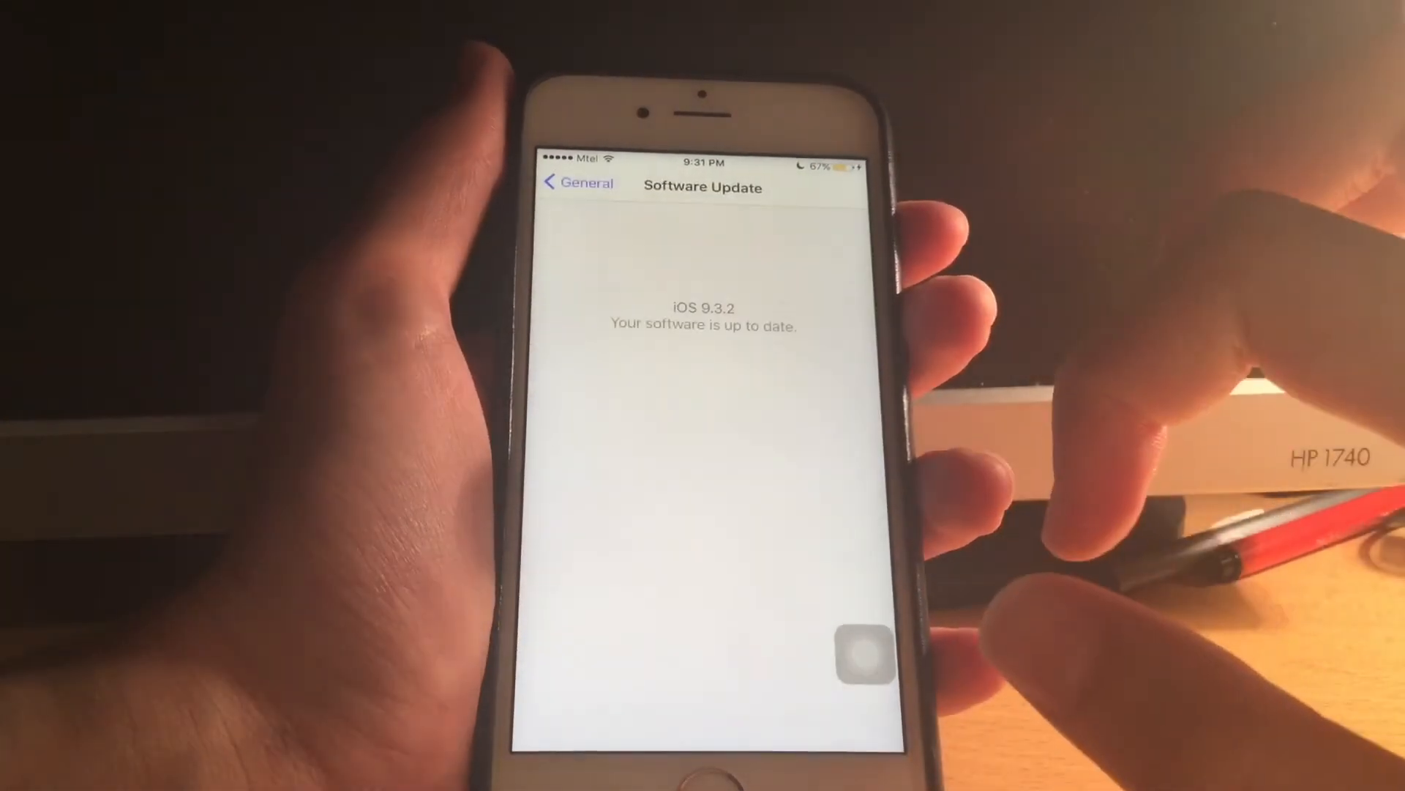
pyautogui.click(579, 183)
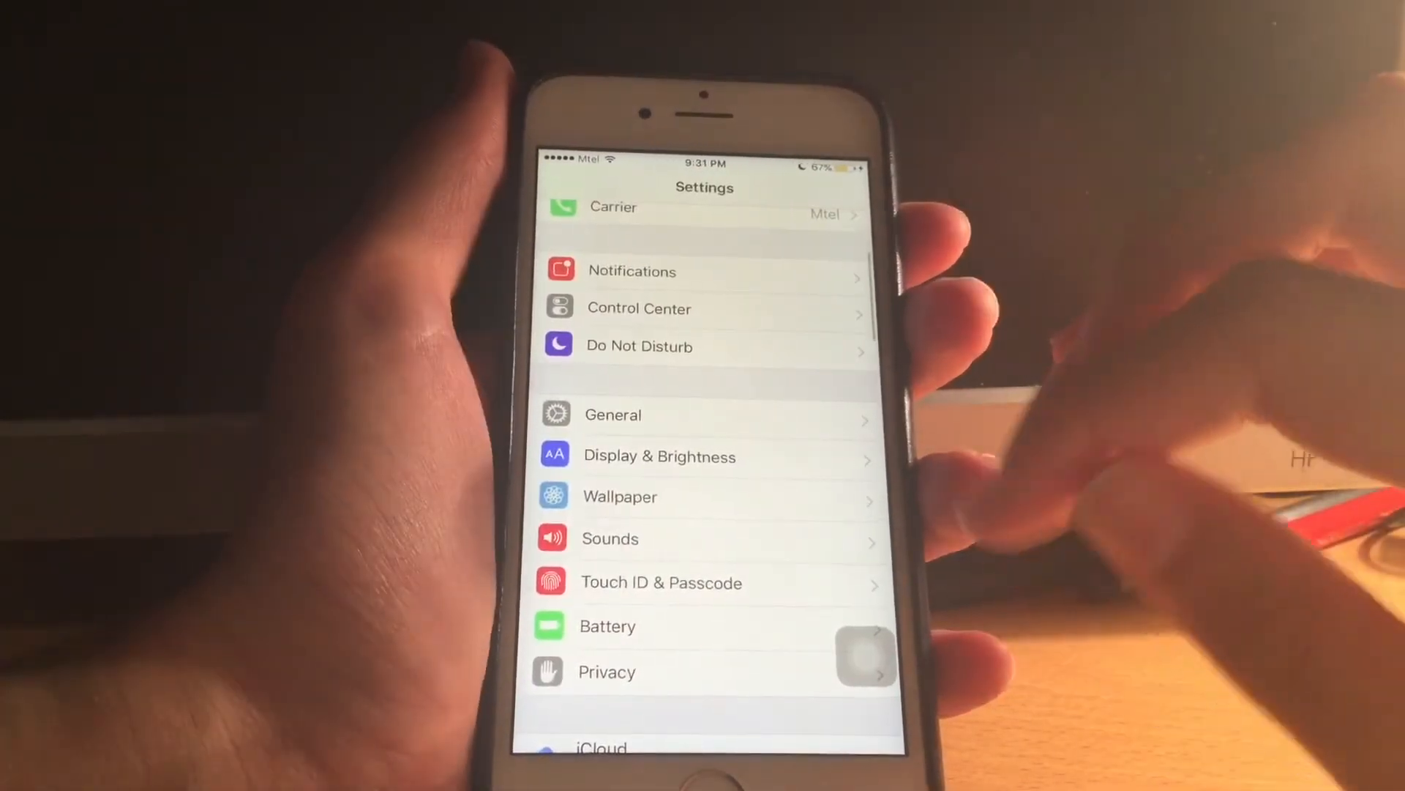
pyautogui.click(612, 415)
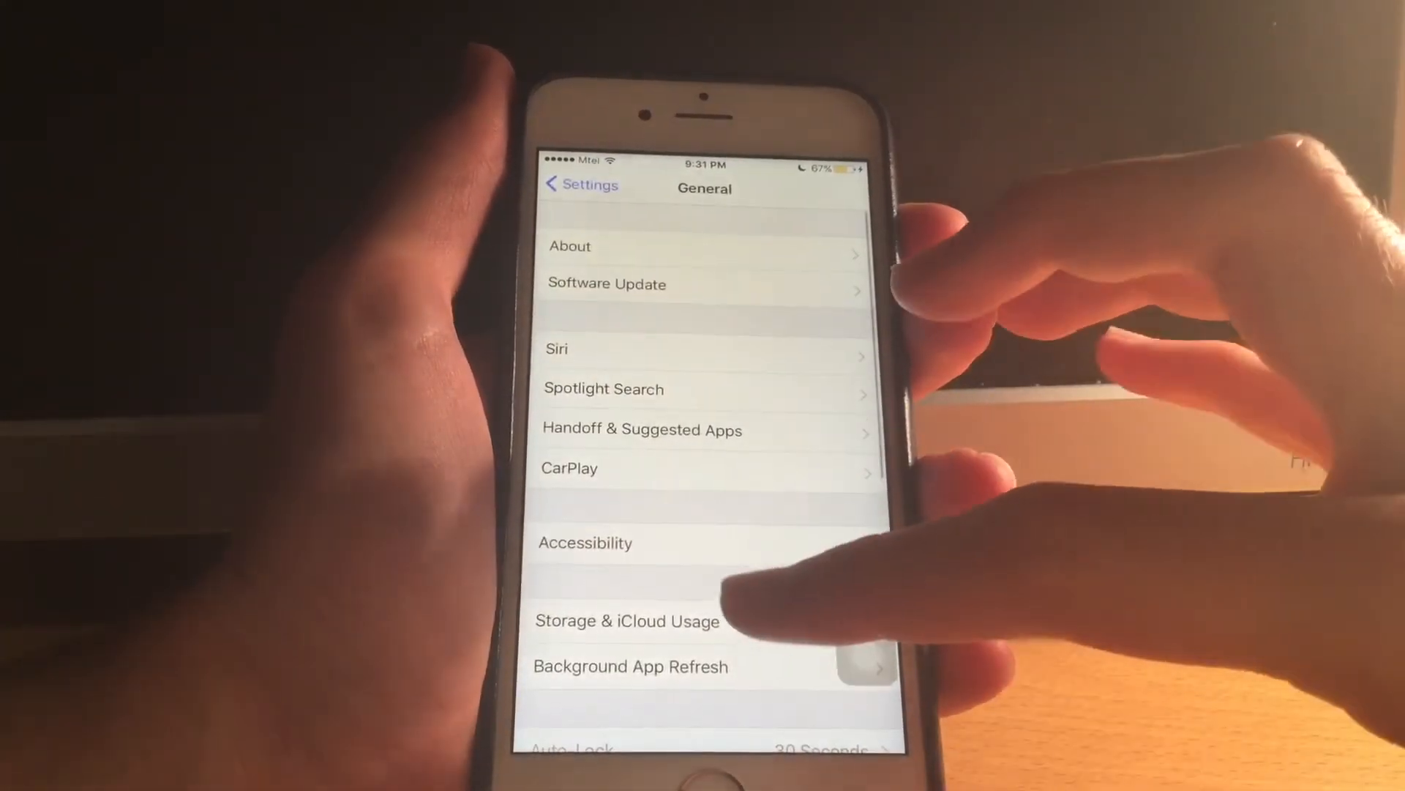
# Enter Restrictions to lower the allowed app age rating, hiding Twitch and Vine.
pyautogui.click(628, 621)
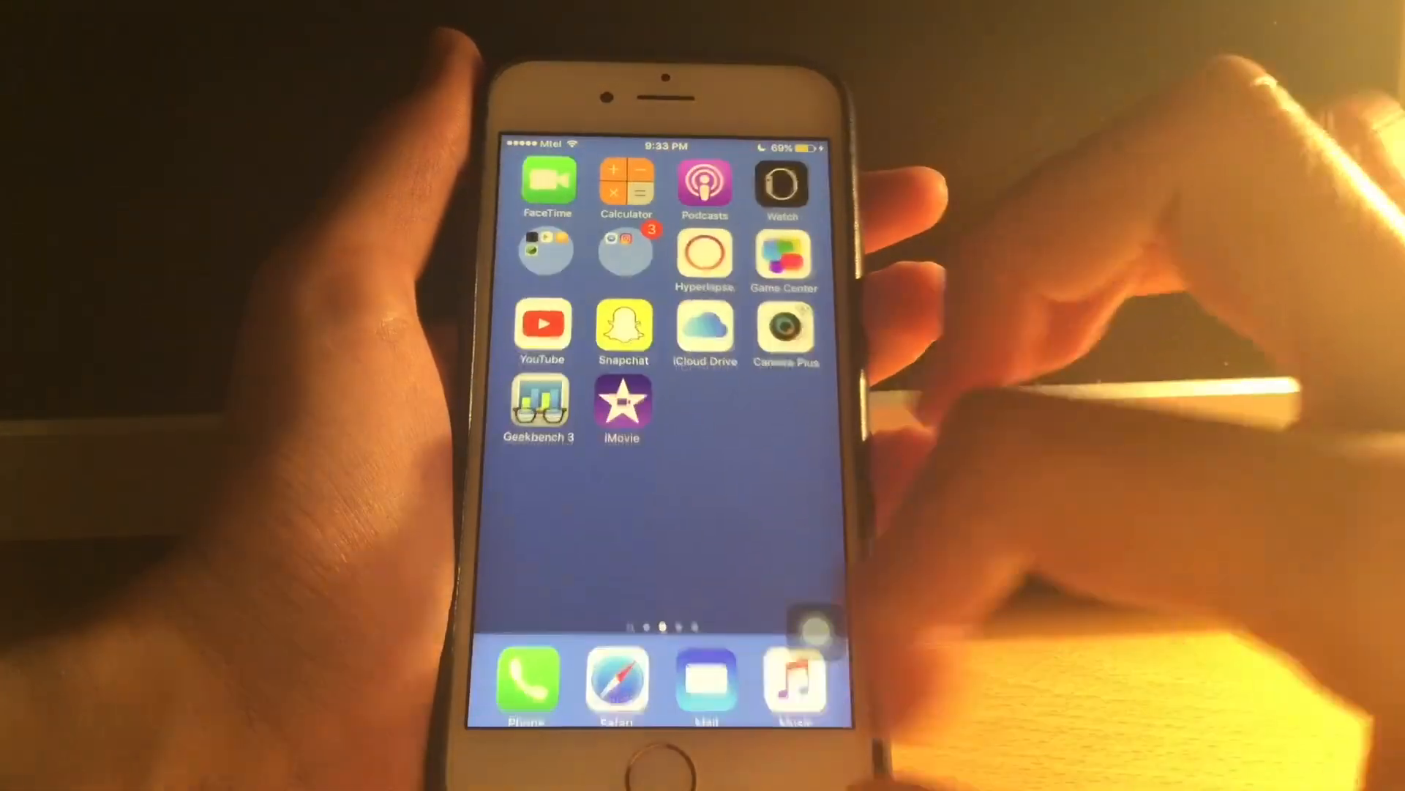
# Launch the old-style Instagram web-clip shortcut from the home screen.
pyautogui.click(618, 677)
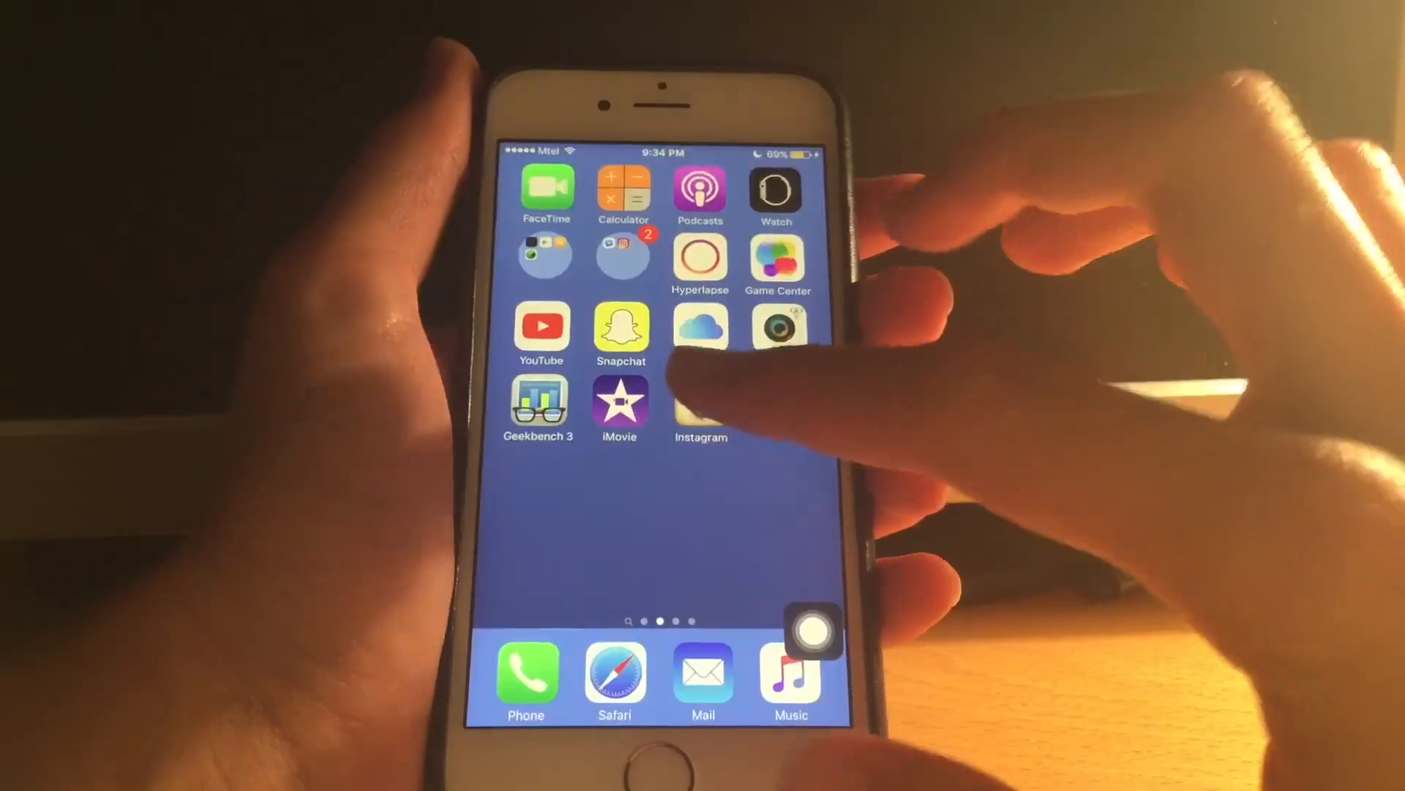
pyautogui.click(701, 408)
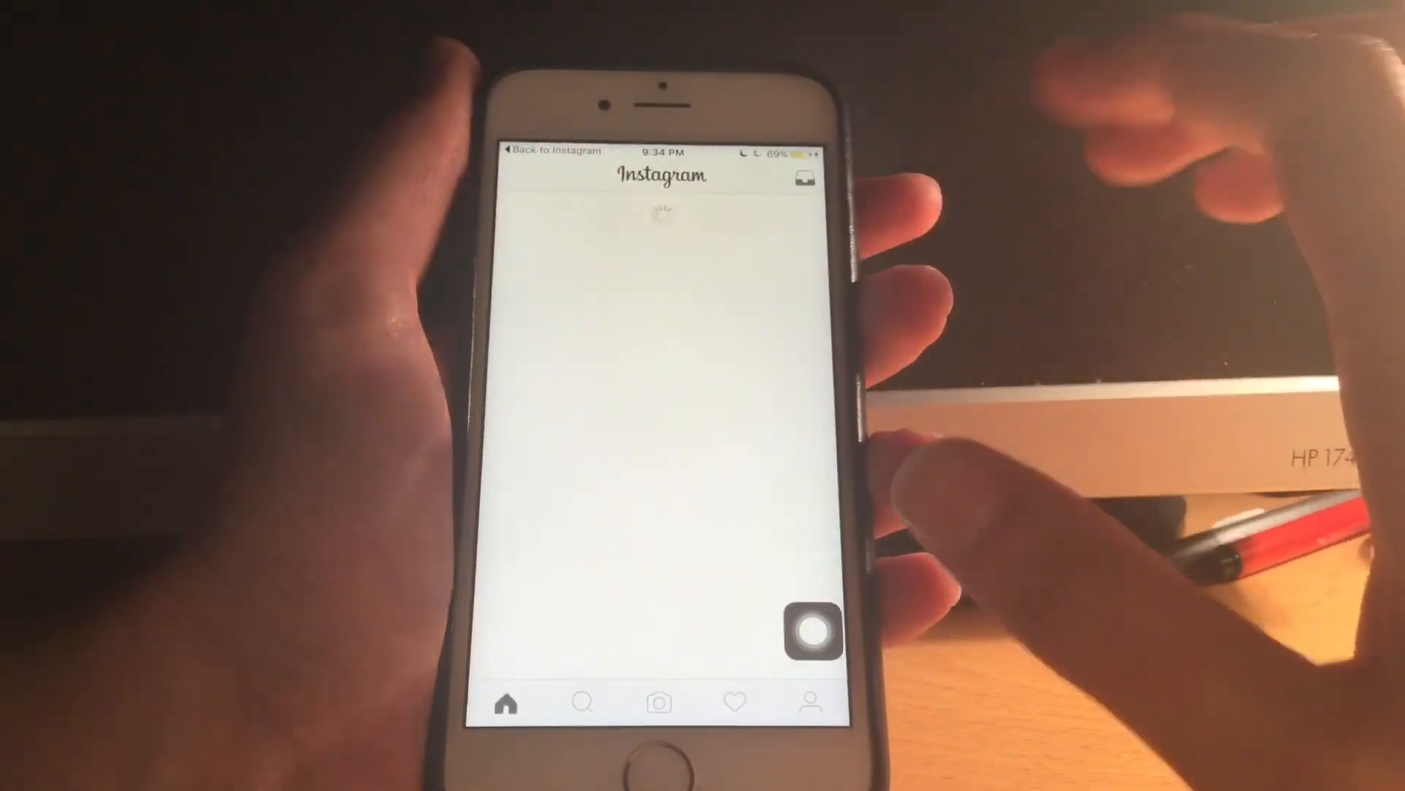